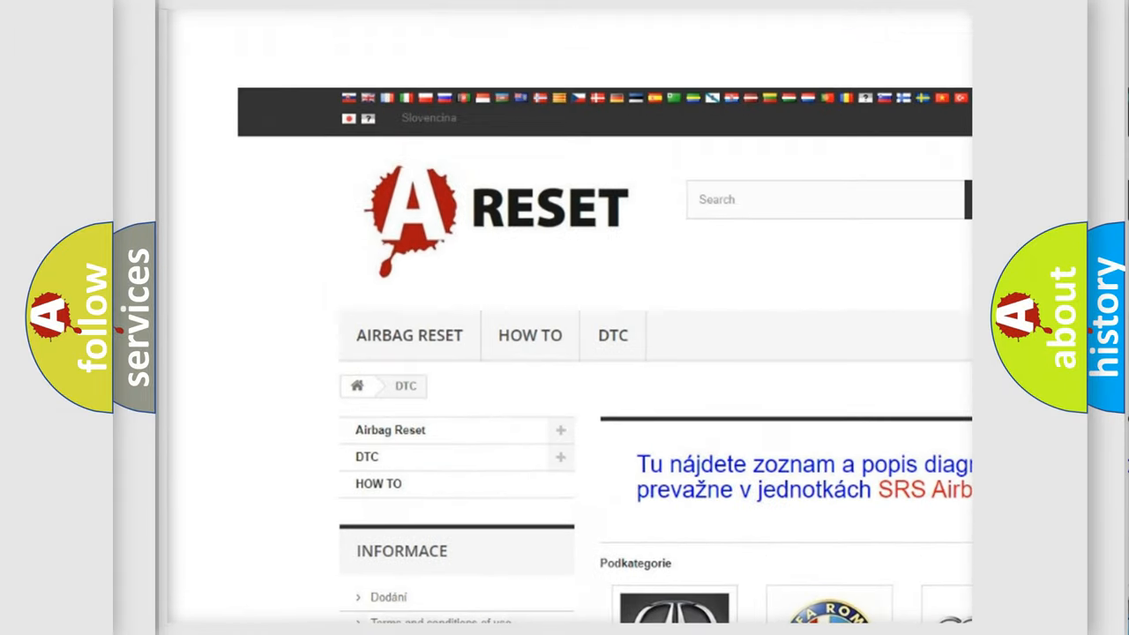
# Open the FIAT DTC tile and scroll through the Fiat code subcategory list
pyautogui.scroll(-3)
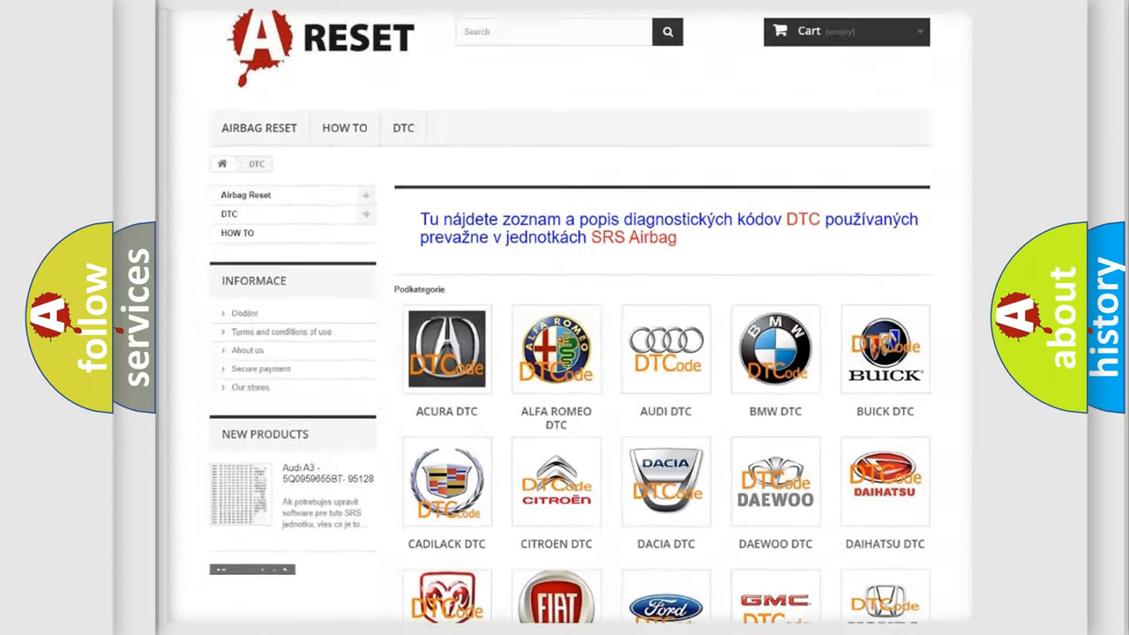
pyautogui.scroll(-3)
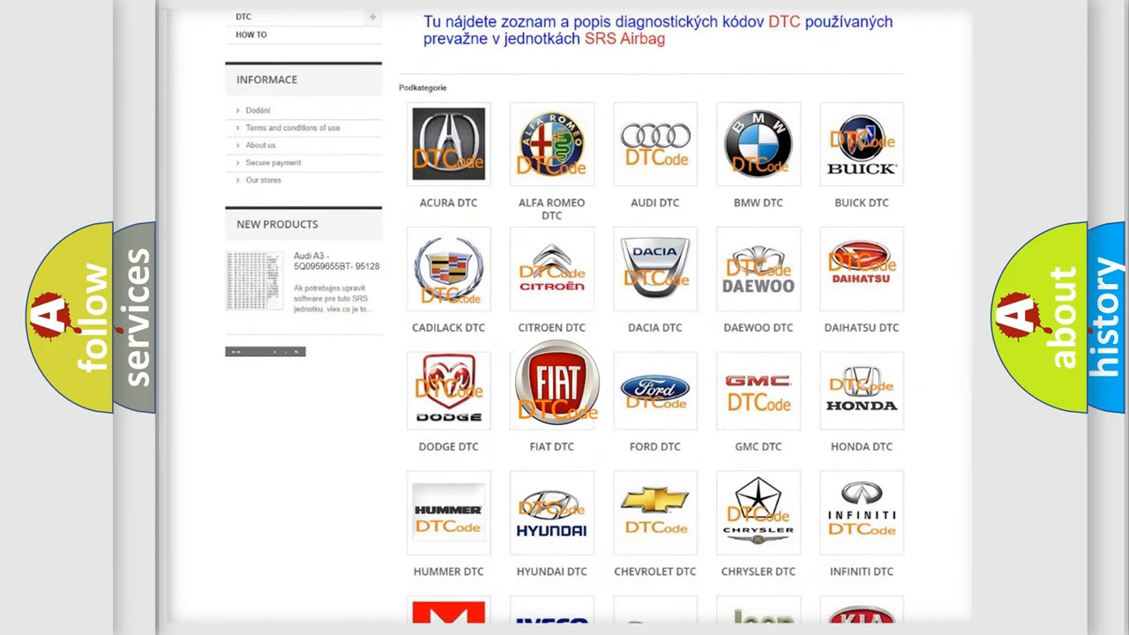
pyautogui.click(551, 383)
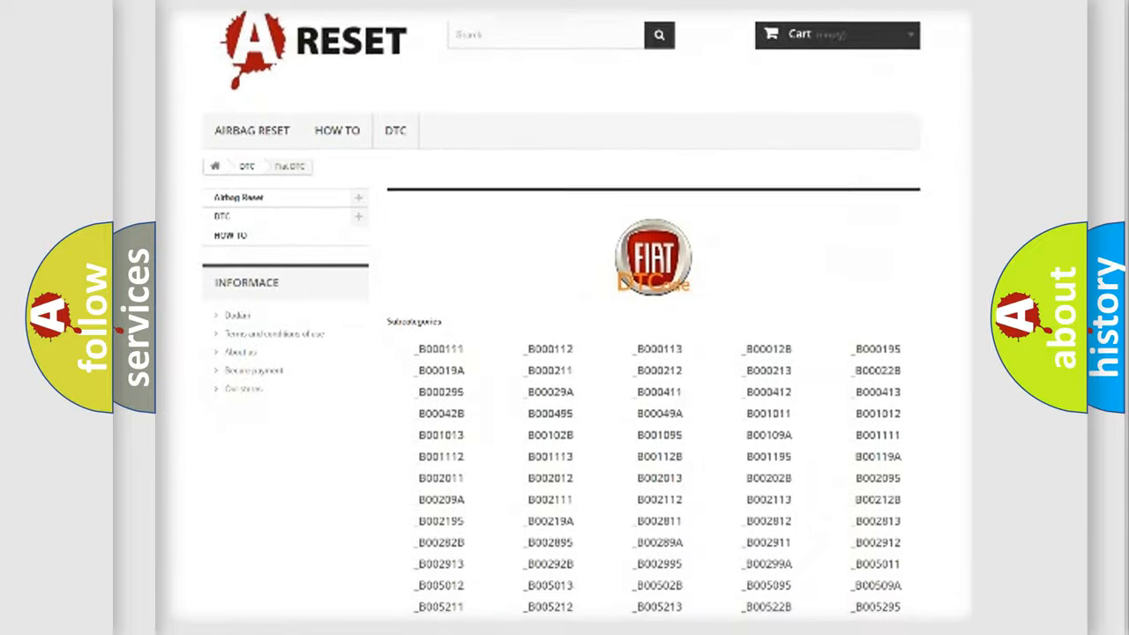
pyautogui.scroll(-3)
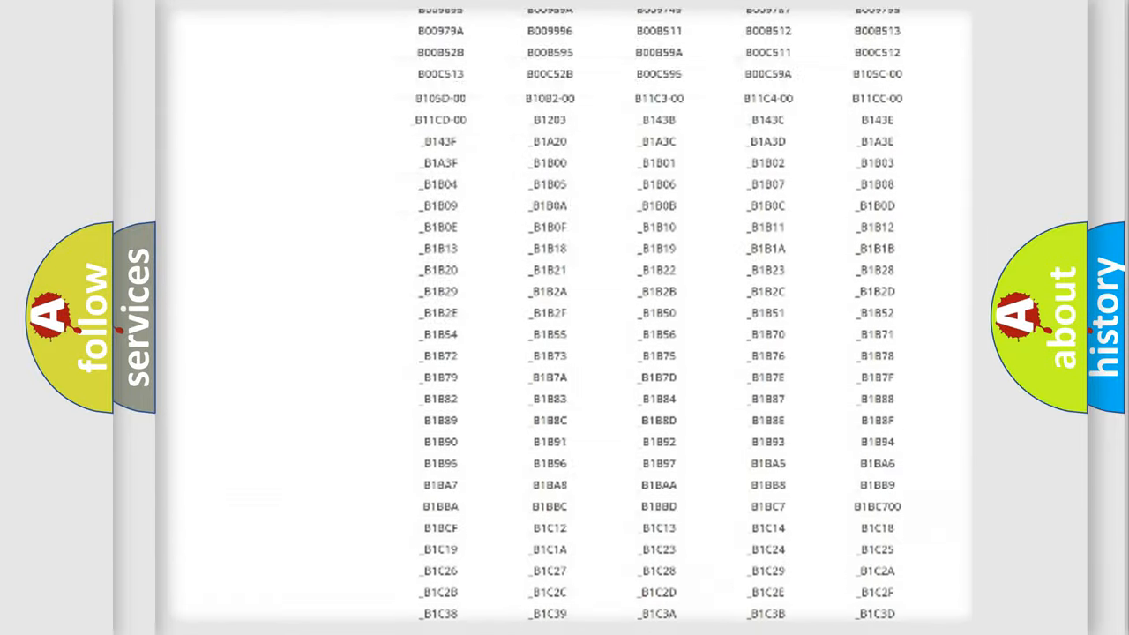
pyautogui.scroll(3)
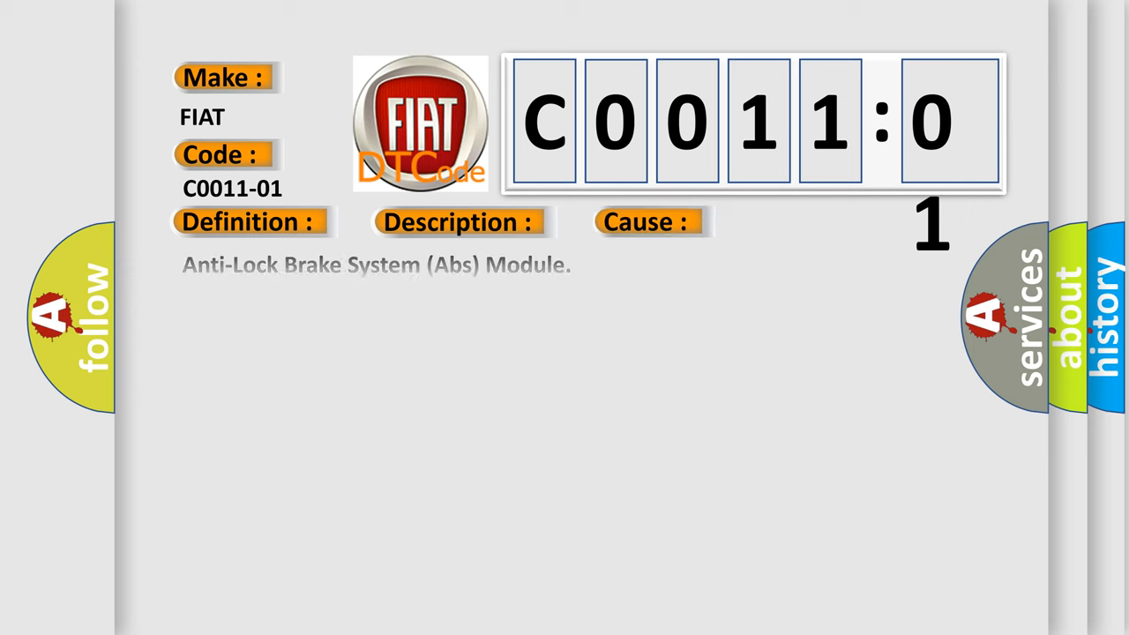
# Advance the slide to reveal C0011-01's Hydraulic and Integrated Control Unit, General Electrical Failure meanings
pyautogui.click(459, 221)
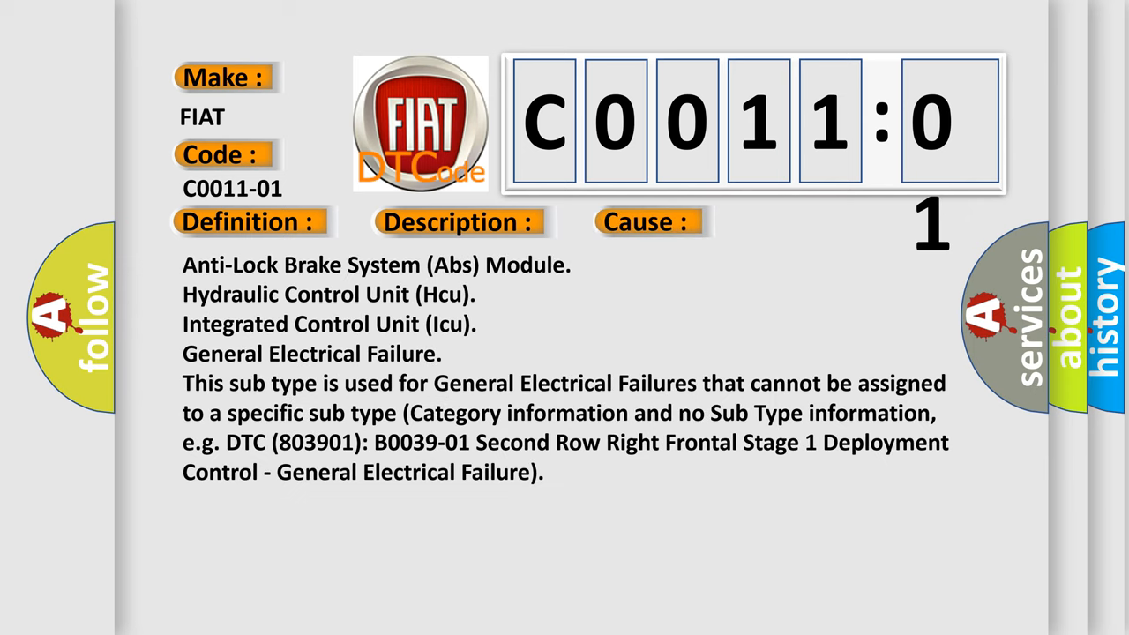